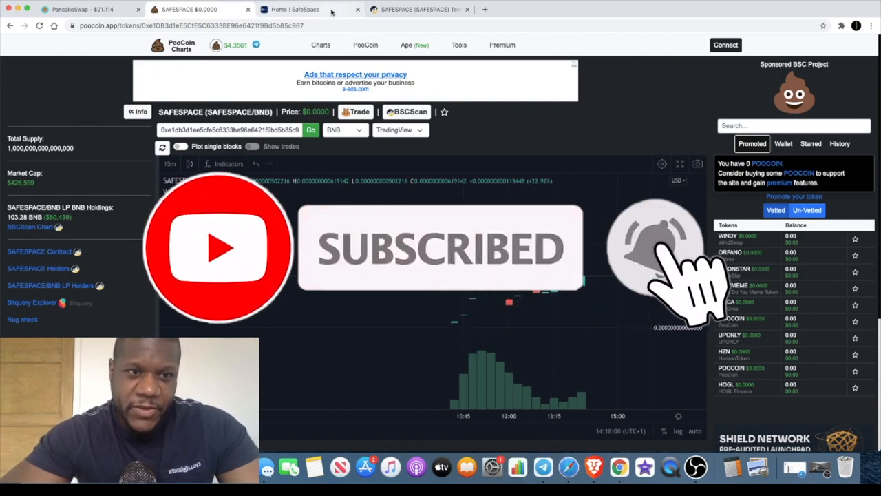
Switch from the SAFESPACE/BNB PooCoin chart to the SafeSpace website home page.
click(310, 9)
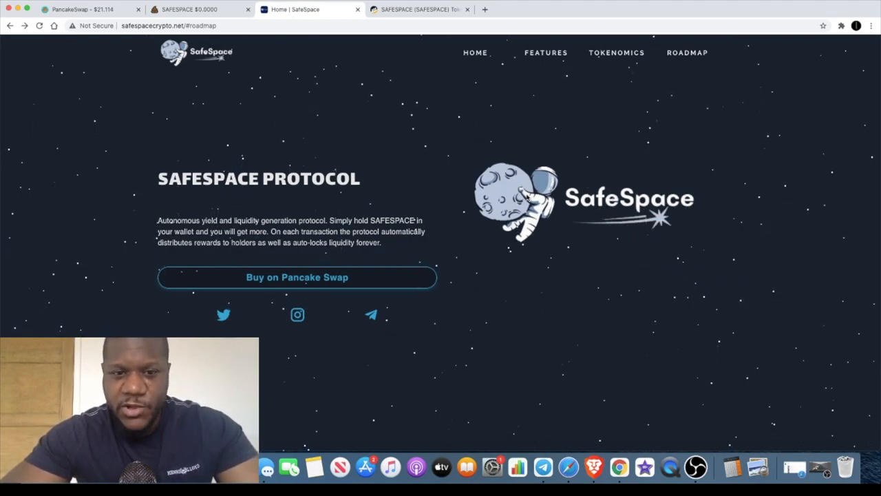
Scroll to the Features section: Community Driven, Automatic LP, RFI Static Rewards.
scroll(down, 3)
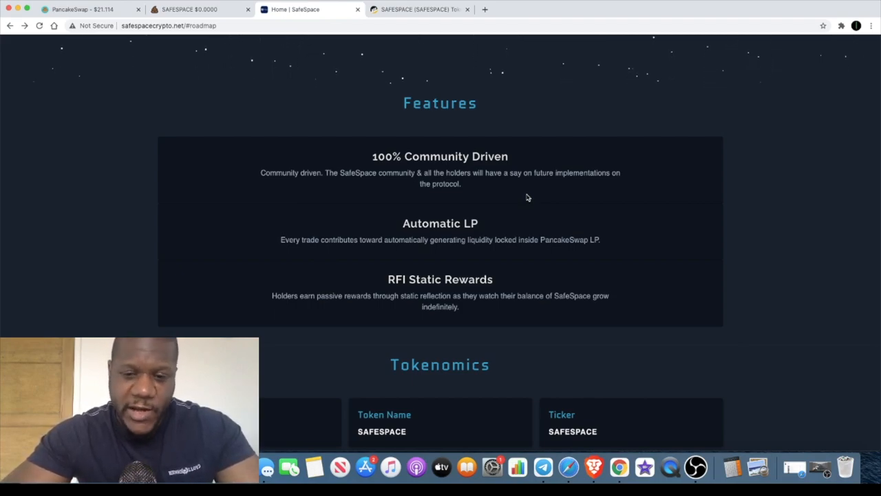
Return to the SAFESPACE/BNB chart showing a market cap near $427,000.
click(200, 8)
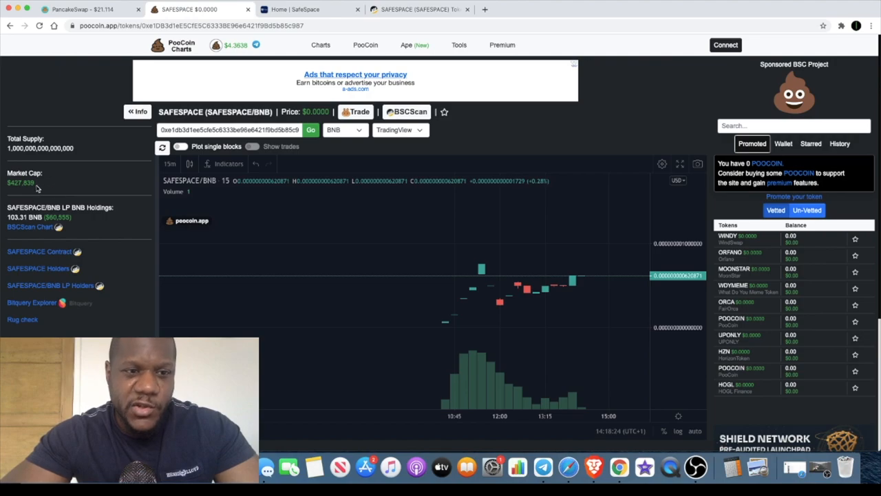
mouse_move(218, 198)
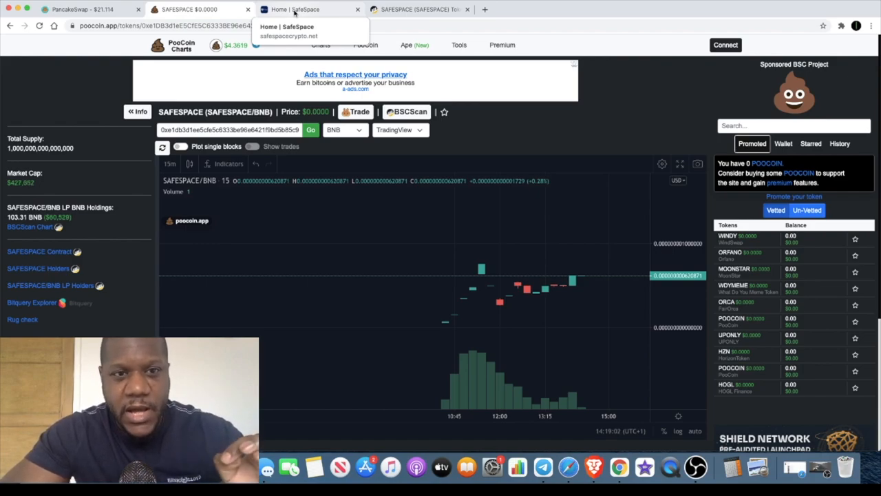
Review the SafeSpace Q2–Q4 2021 roadmap from Rocket Launch to Moon To Infinity.
click(309, 8)
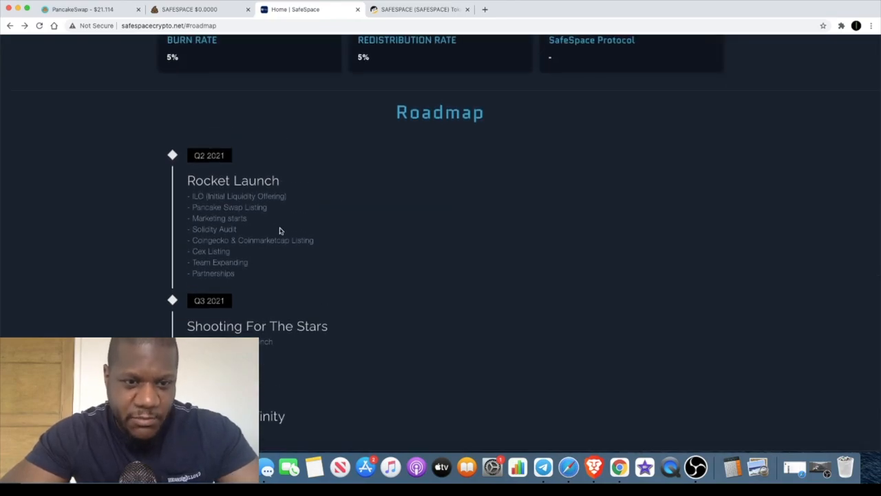
scroll(down, 3)
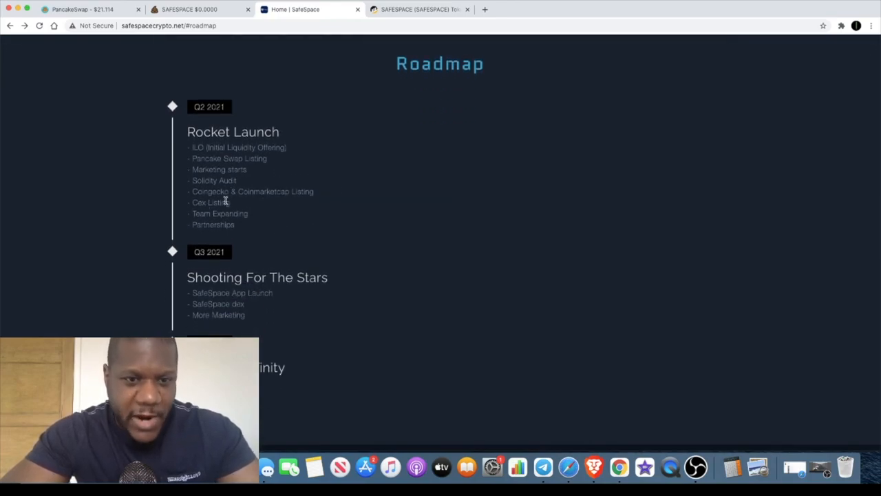
scroll(down, 3)
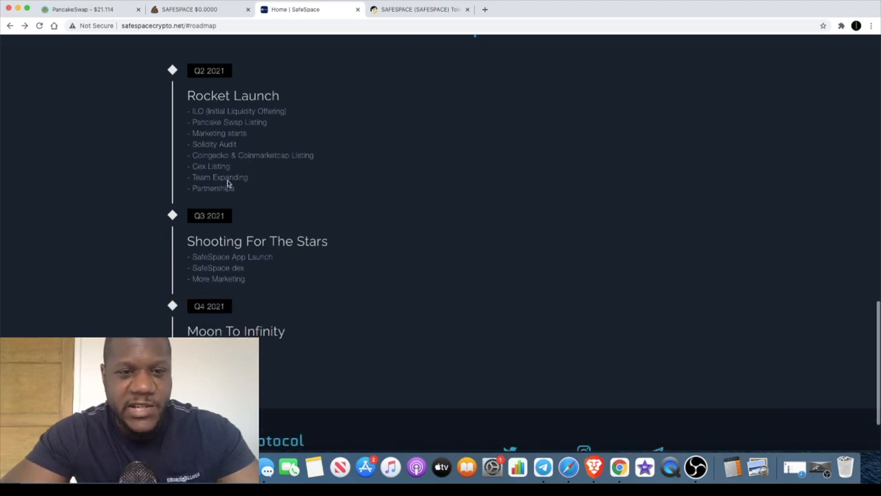
mouse_move(250, 177)
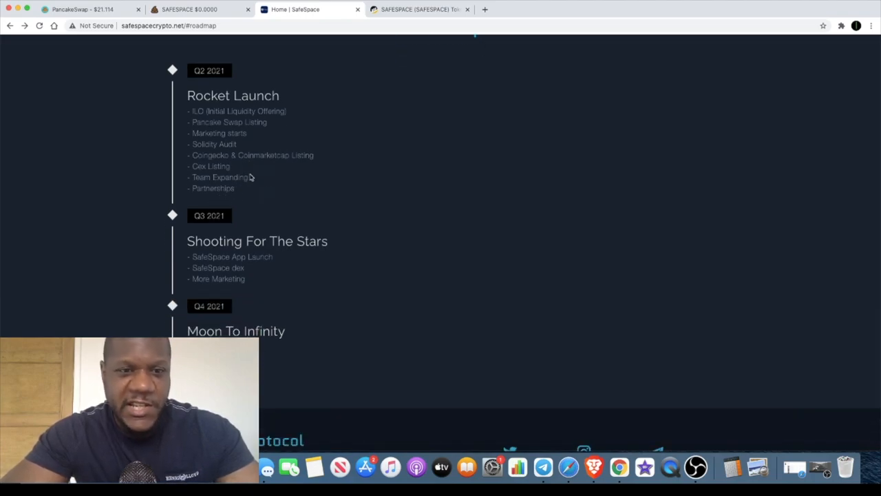
scroll(down, 3)
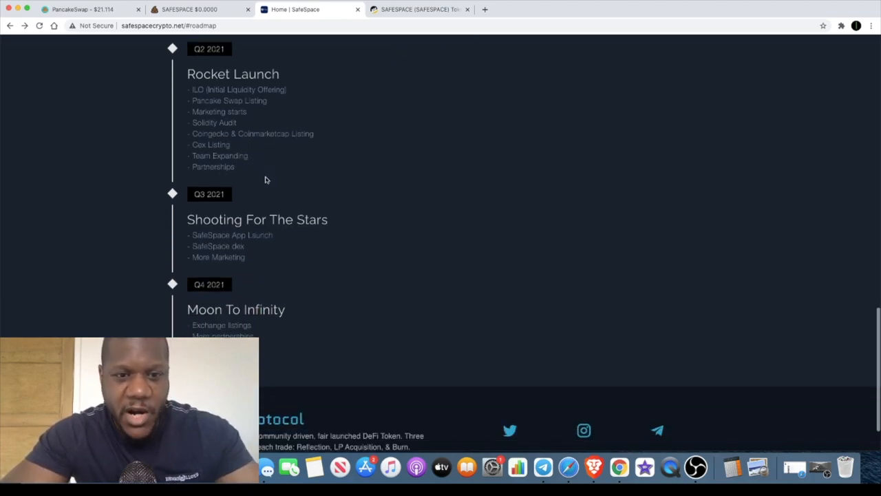
scroll(down, 3)
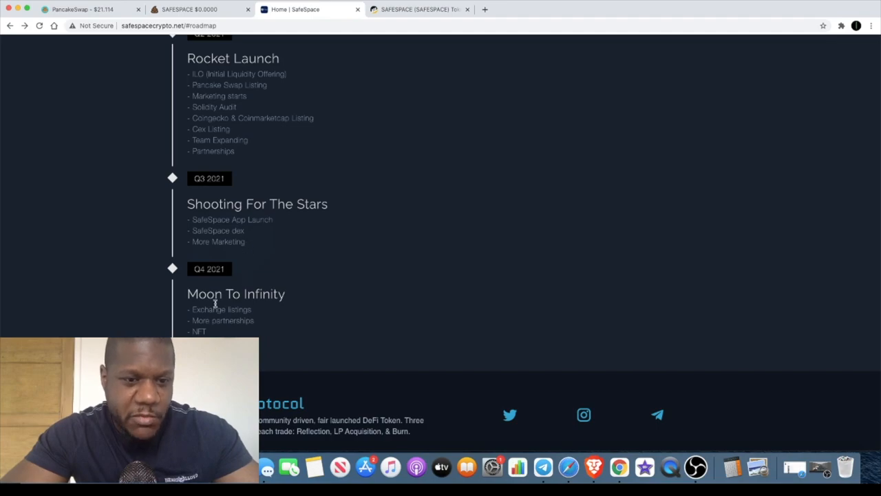
scroll(up, 3)
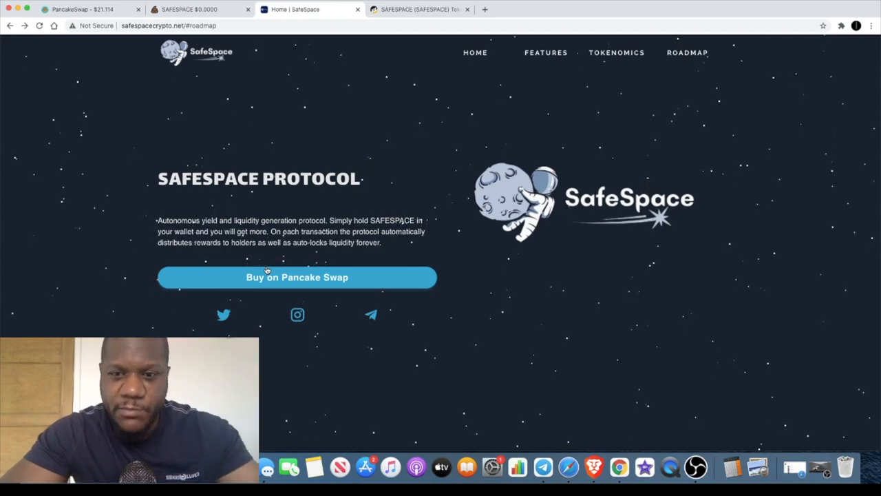
scroll(down, 3)
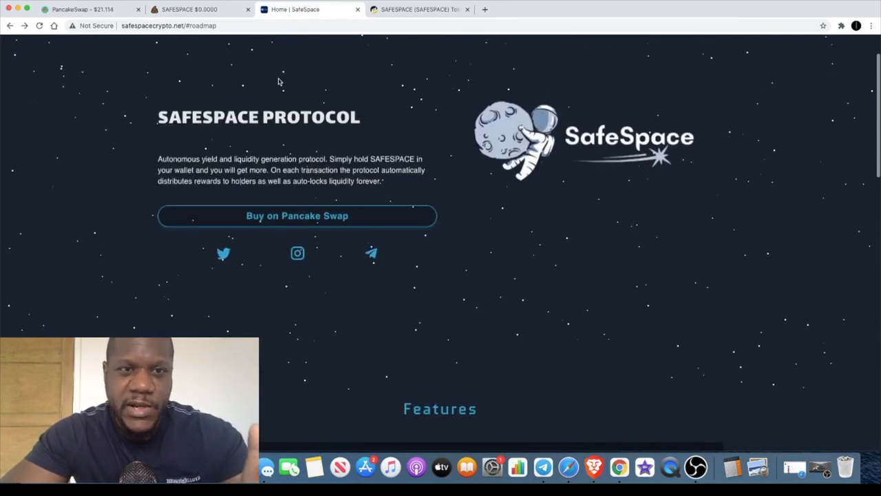
Return to the SAFESPACE/BNB price chart on PooCoin.
click(200, 9)
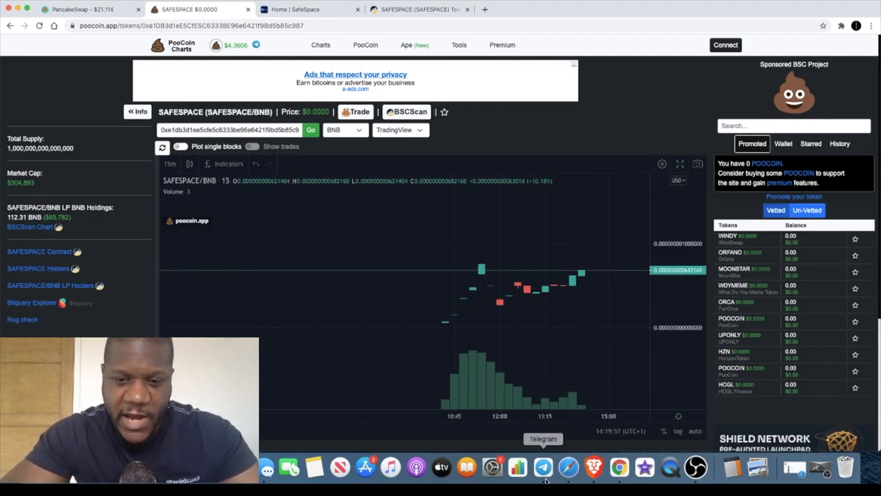
mouse_move(602, 195)
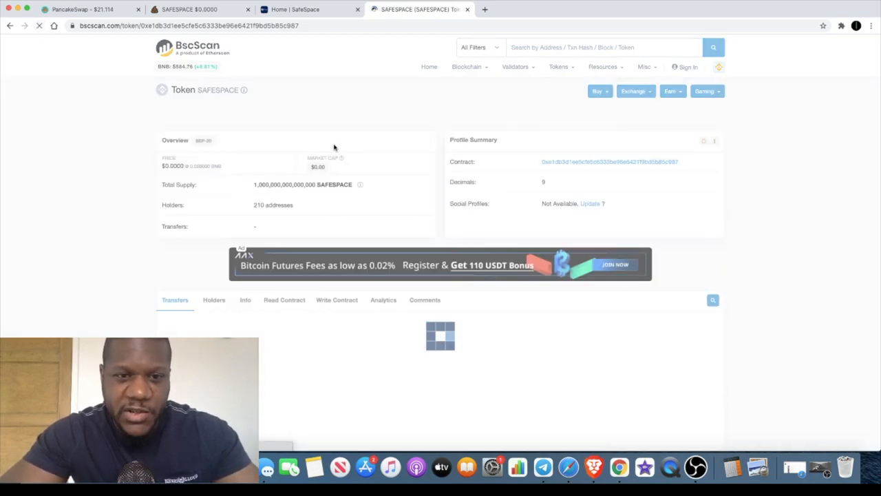
mouse_move(491, 467)
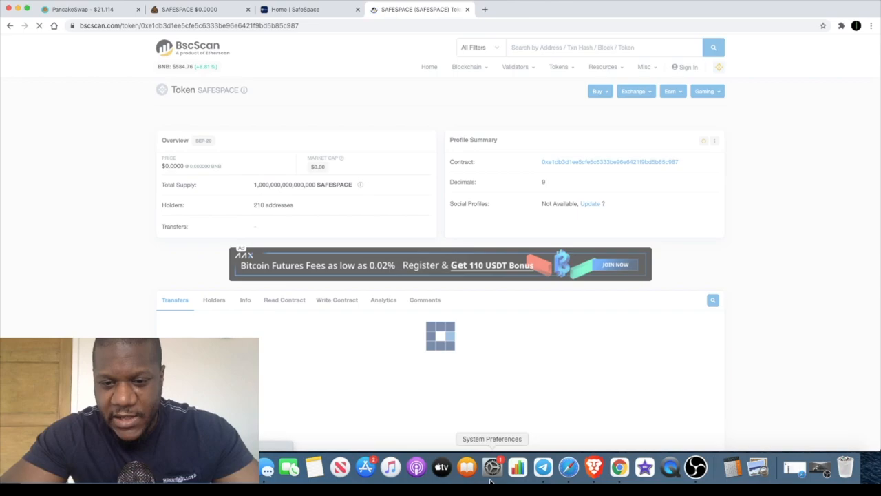
Note the 210 holder addresses on BscScan, then go back to the SafeSpace website.
click(542, 468)
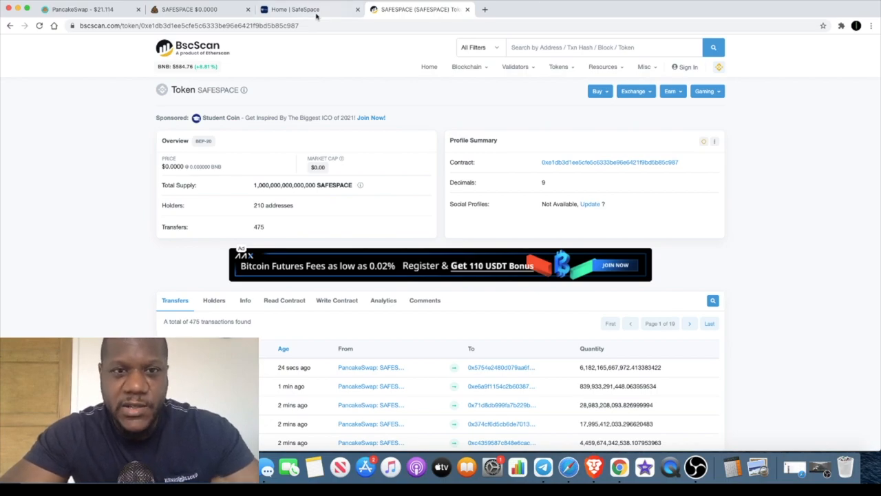
click(303, 9)
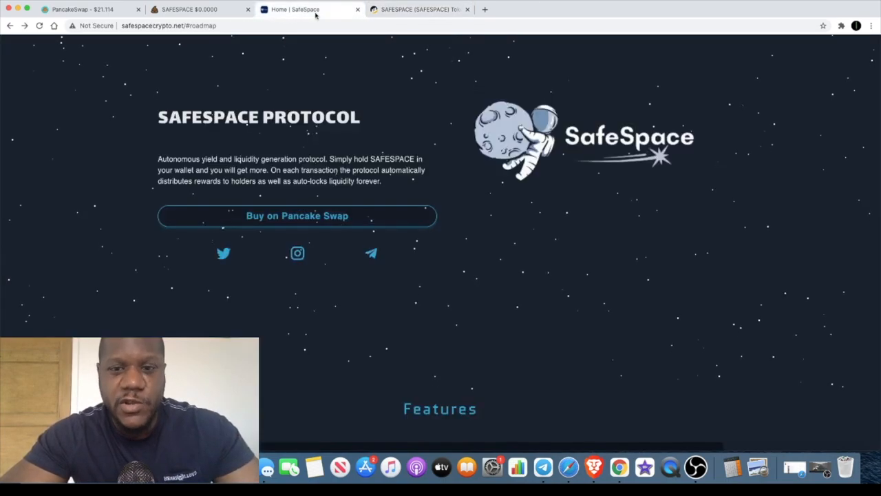